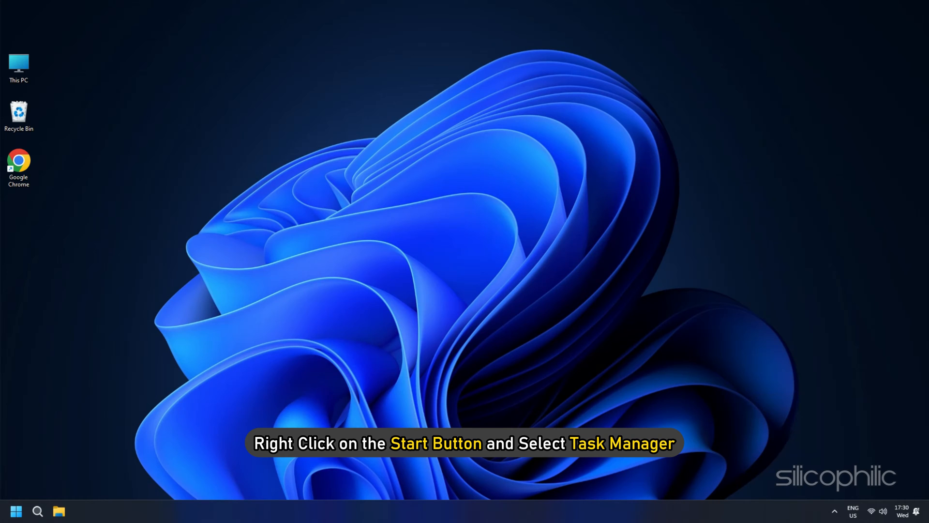
- End the Riot Client process from Task Manager's Processes list
right_click(17, 511)
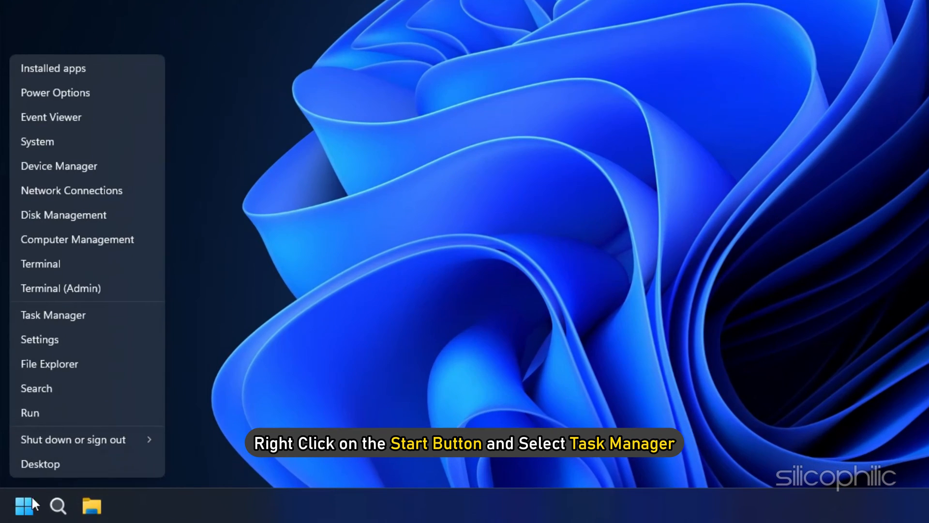
click(52, 315)
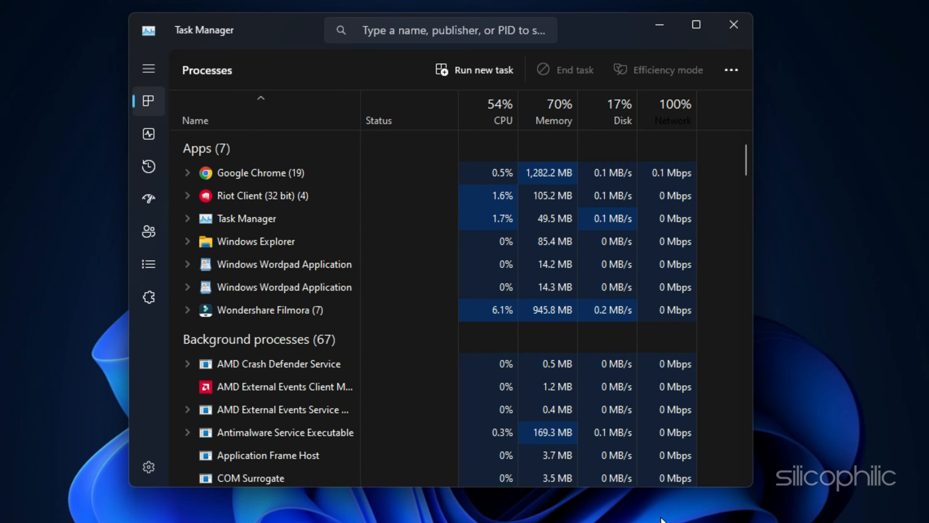
right_click(262, 195)
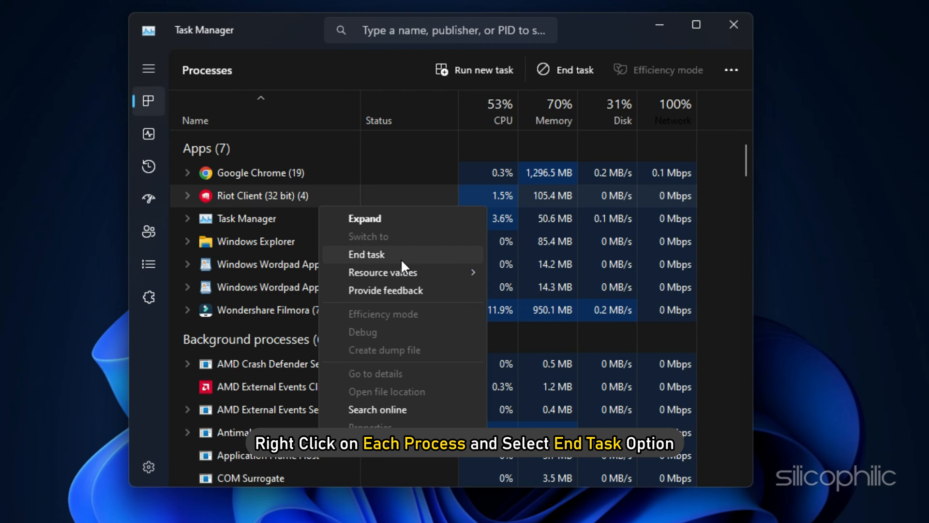
click(366, 254)
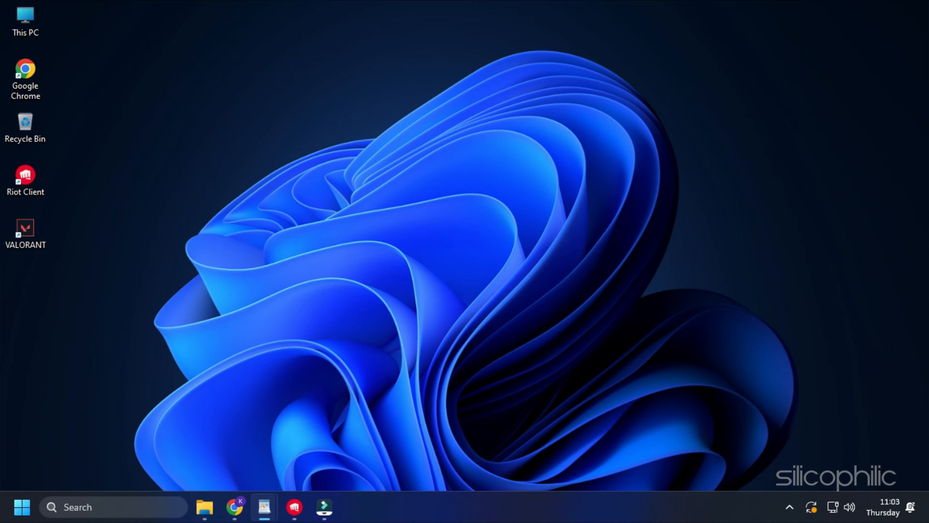
- Launch the Services console via the Run prompt with services.msc
key(win+r)
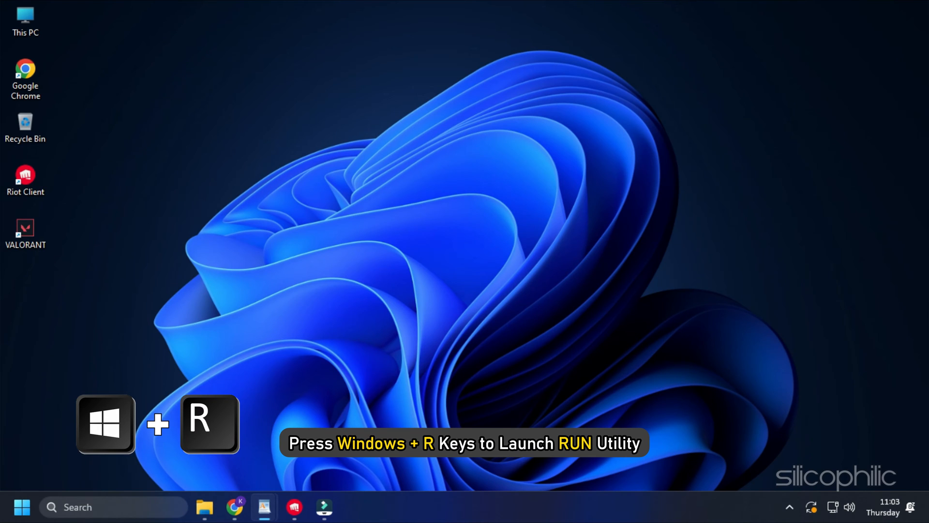
key(win+r)
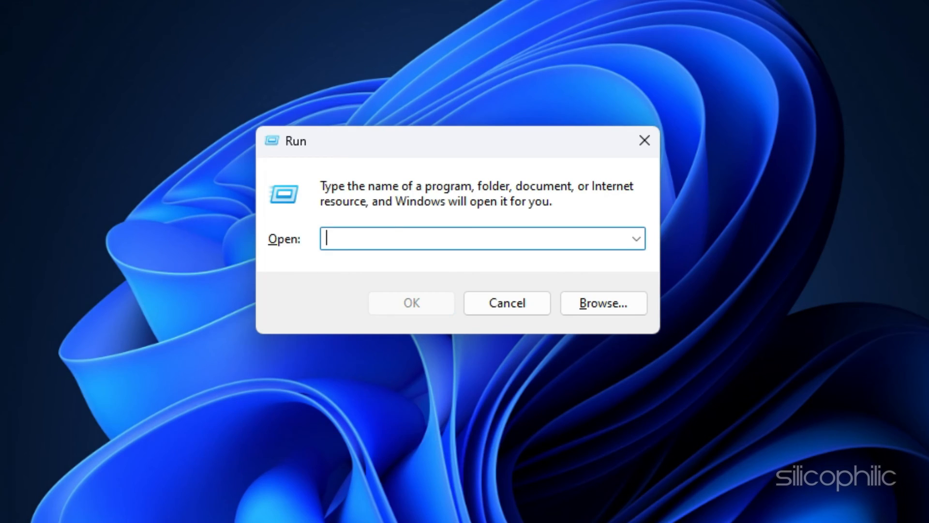
text(services.msc)
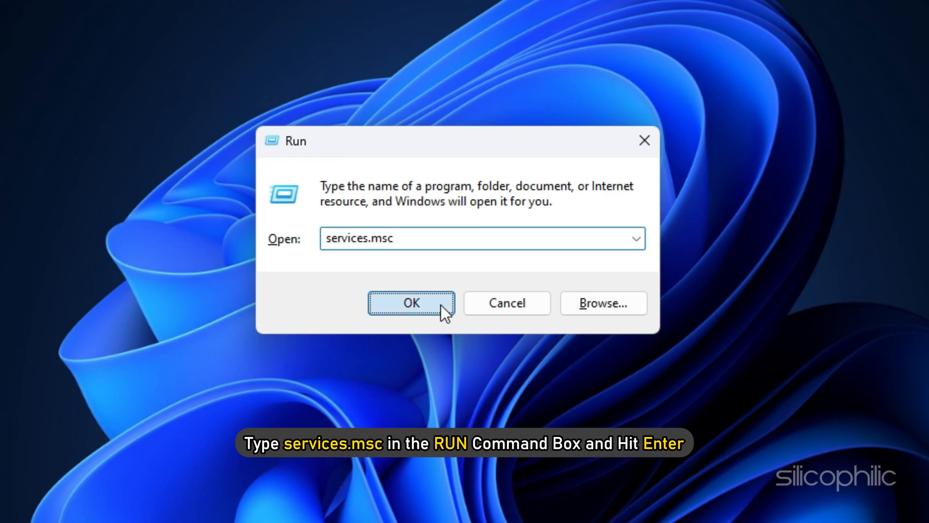
click(412, 303)
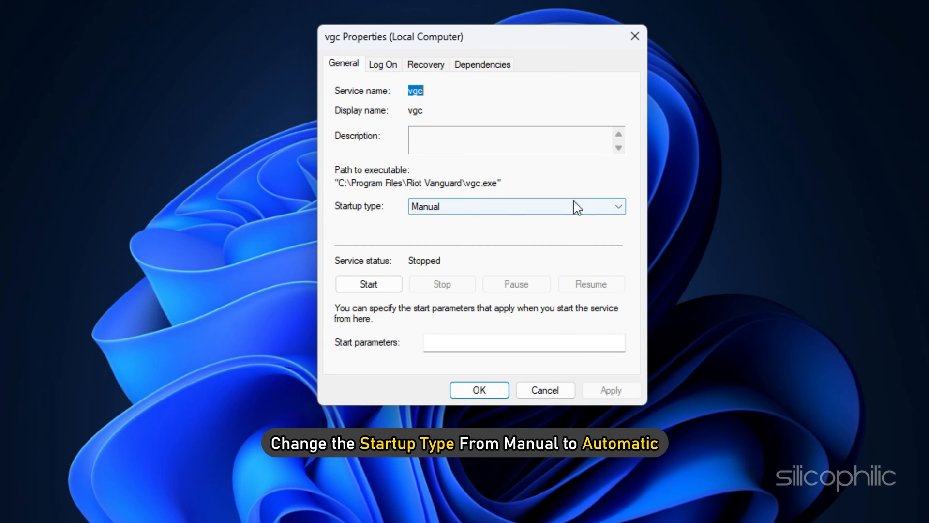
- Set the vgc service's startup type to Automatic, start it, and apply the settings
click(429, 206)
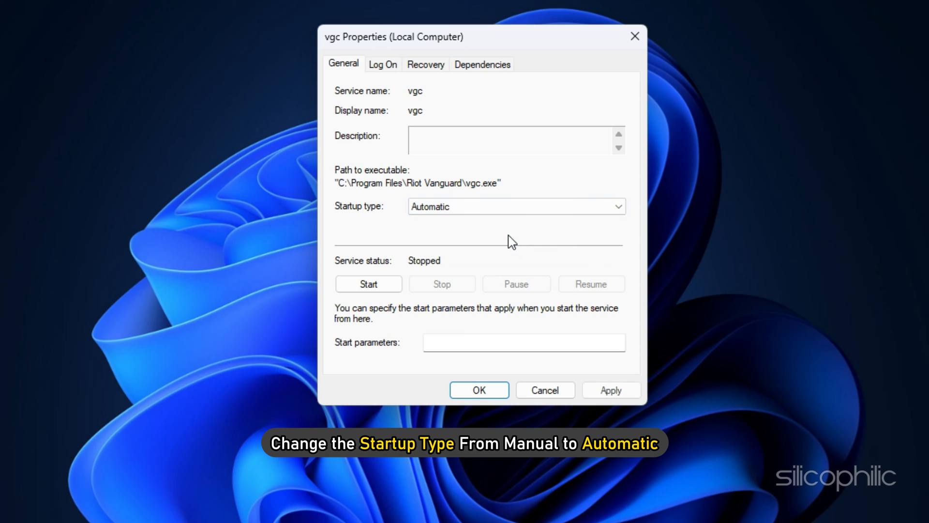
click(368, 284)
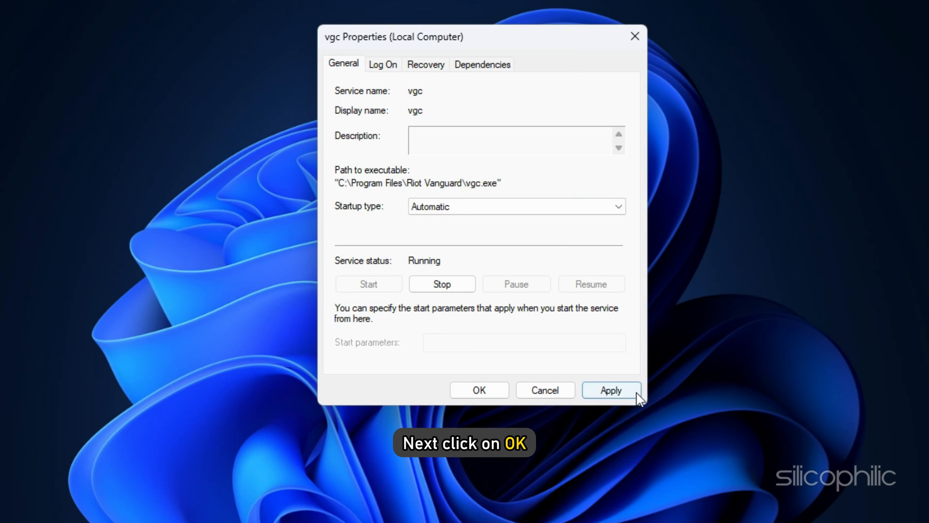
click(480, 390)
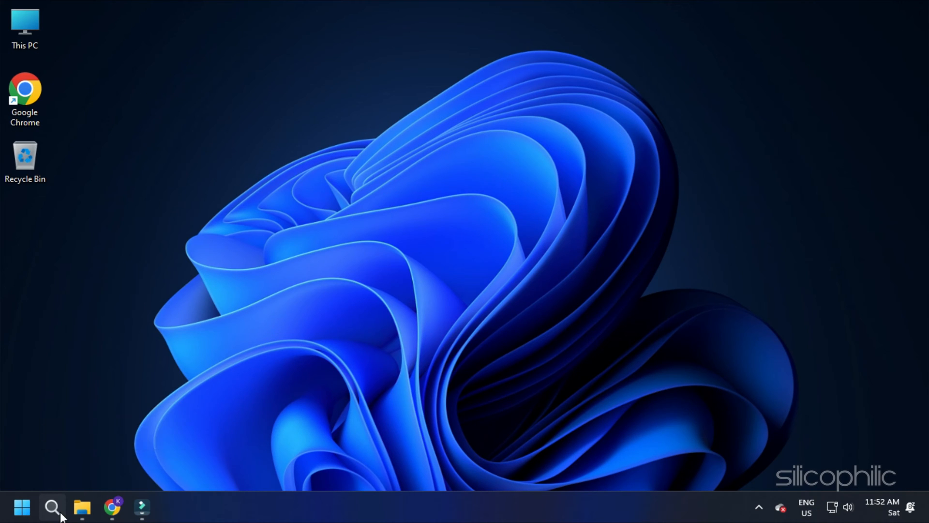
- Launch Command Prompt as administrator from Windows search, allowing the UAC prompt
click(52, 508)
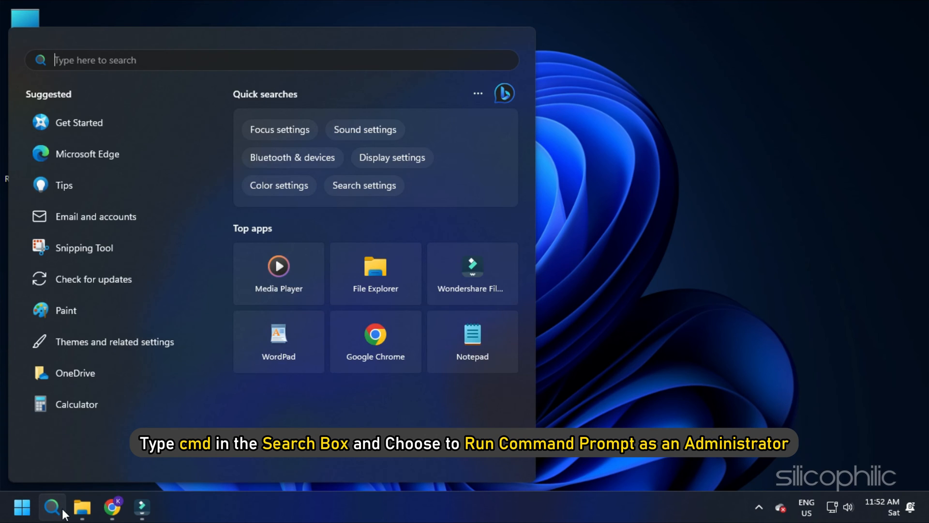
text(cmd)
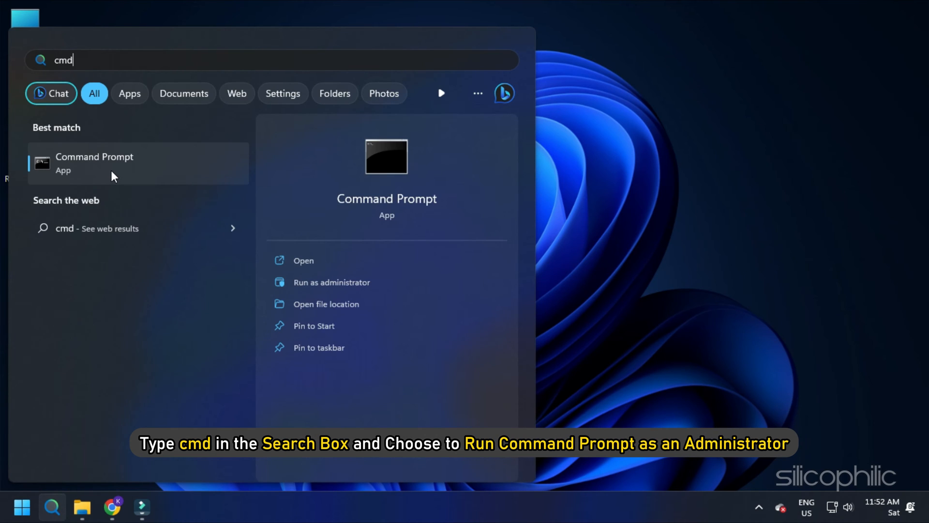
right_click(93, 162)
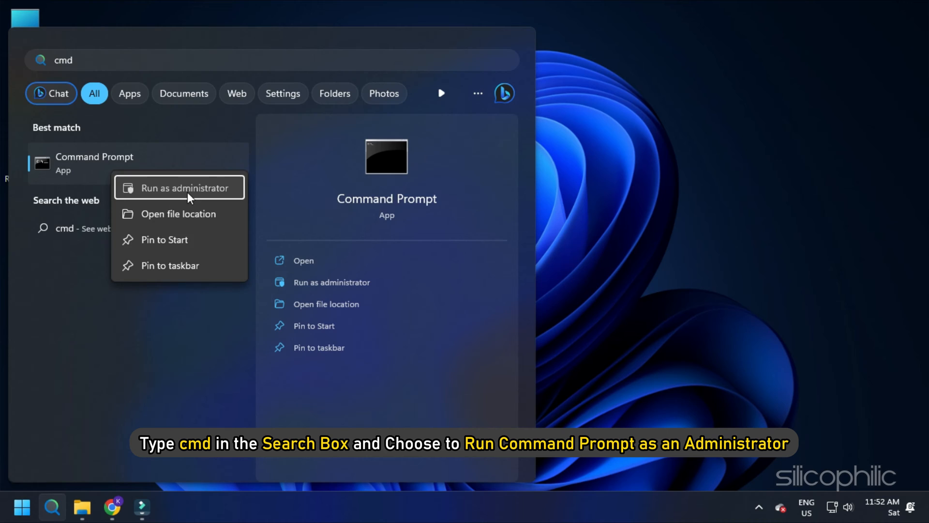
click(180, 186)
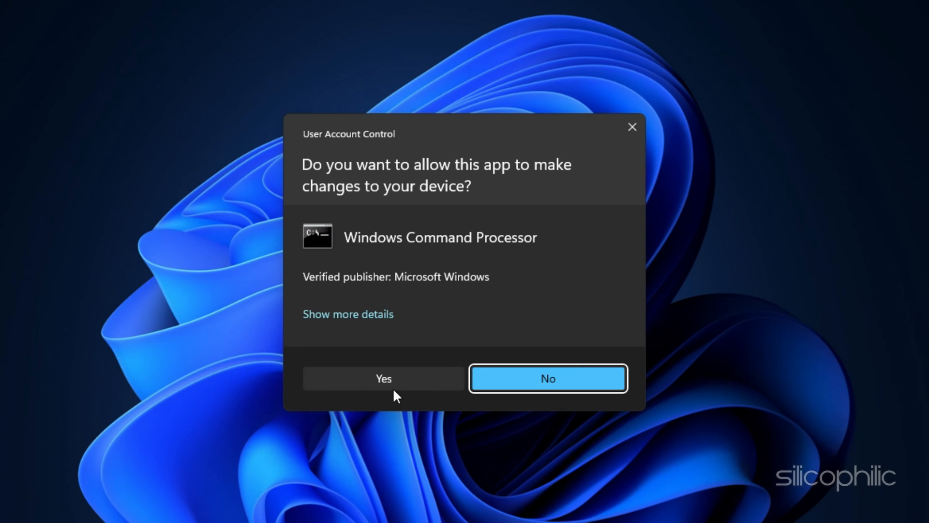
click(384, 379)
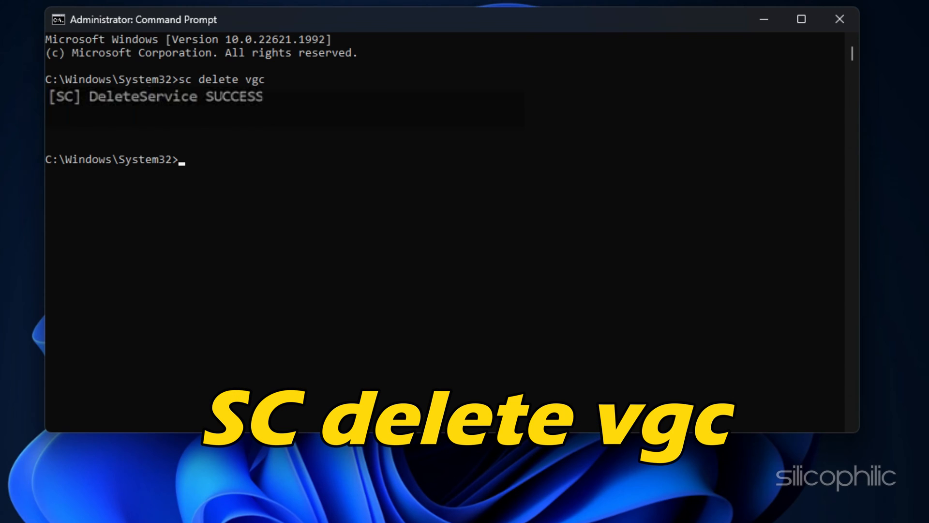
- Delete the vgk Vanguard service with 'sc delete vgk' and close the prompt
text(sc delete vgk)
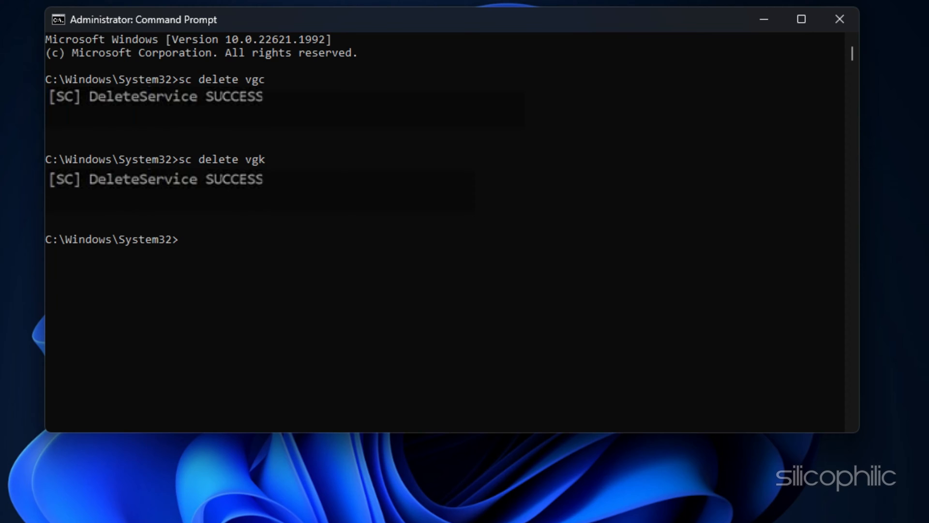
mouse_move(730, 100)
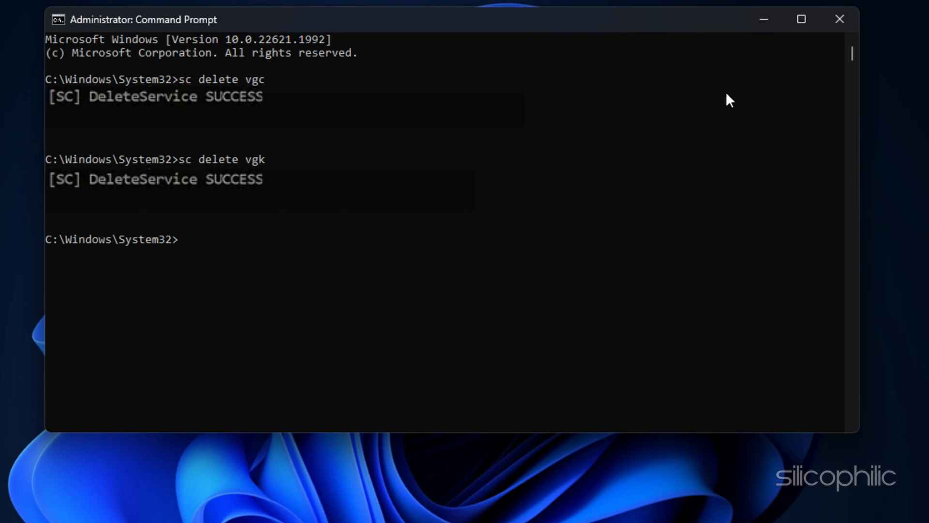
click(839, 19)
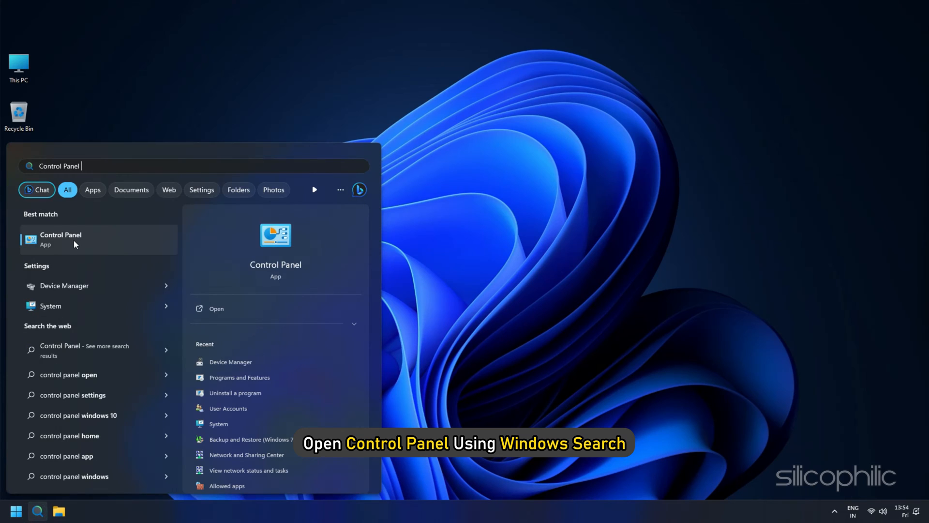
- Uninstall Riot Vanguard from Control Panel's installed programs list, allowing the UAC prompt
click(61, 239)
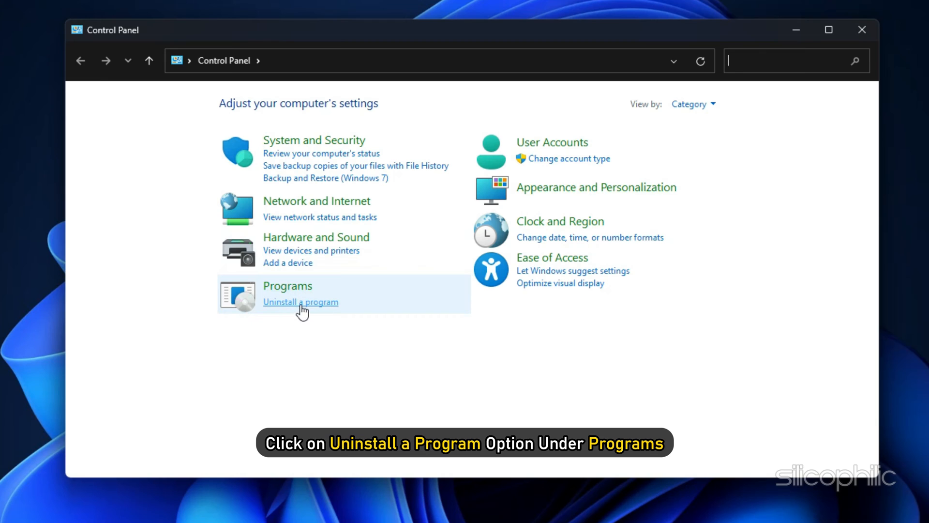
click(300, 302)
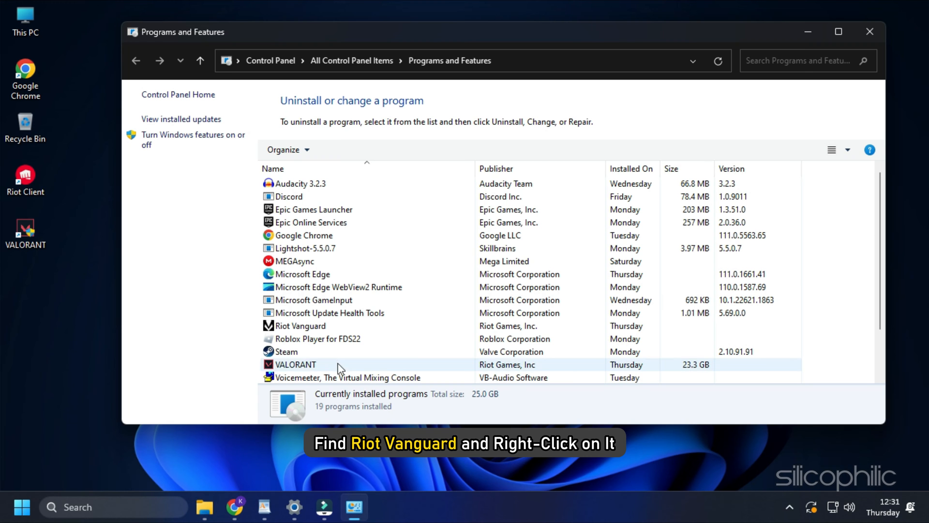
right_click(295, 274)
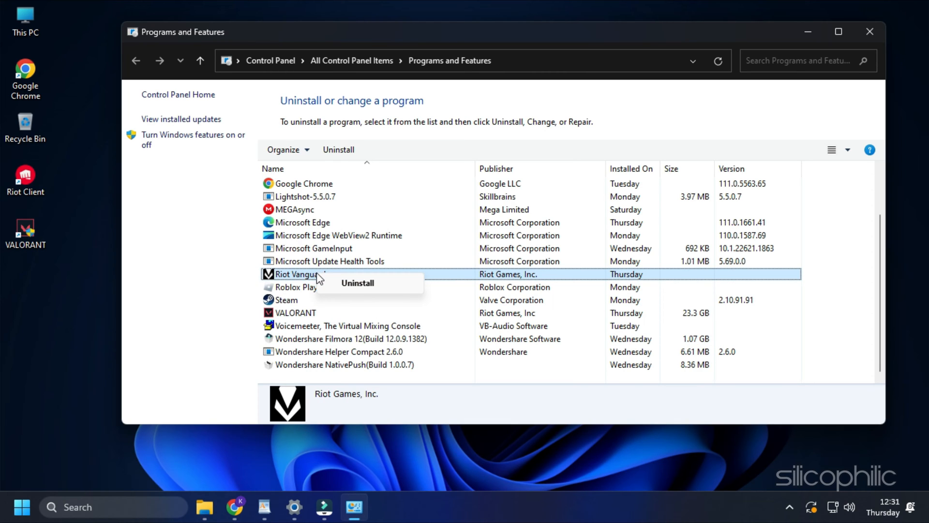
click(357, 282)
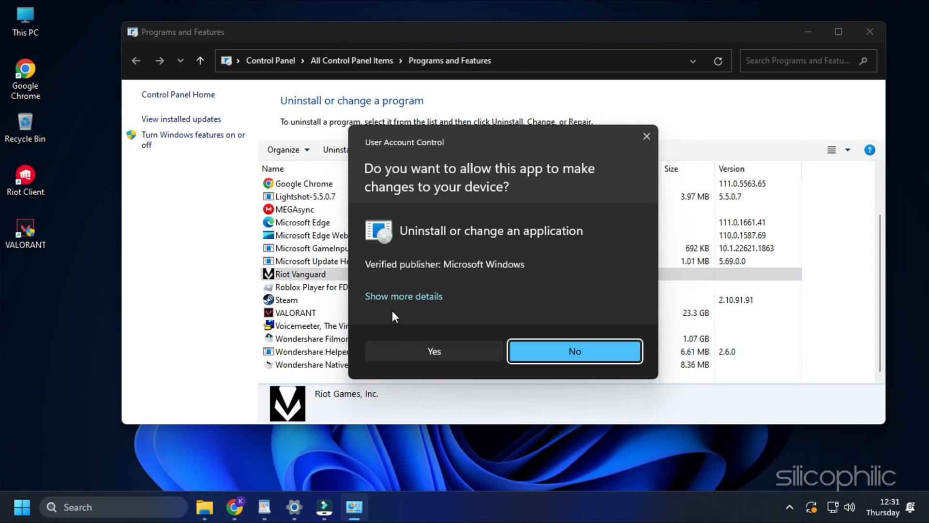
click(574, 351)
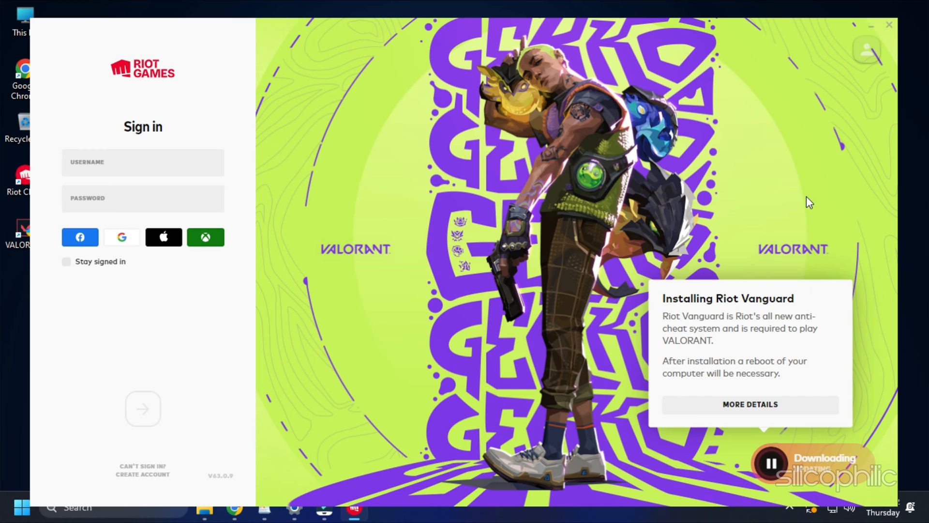
click(889, 25)
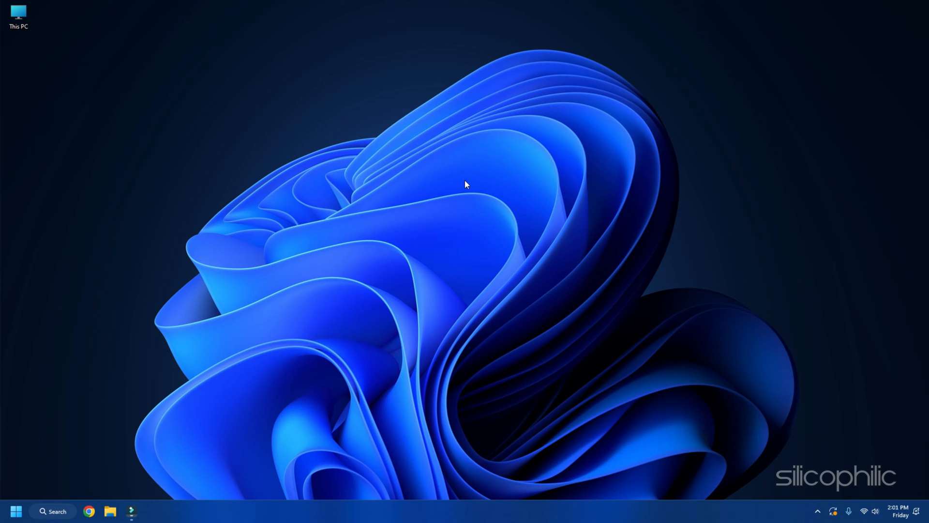
- Reach Control Panel's Uninstall a program list by searching 'control panel'
text(control panel)
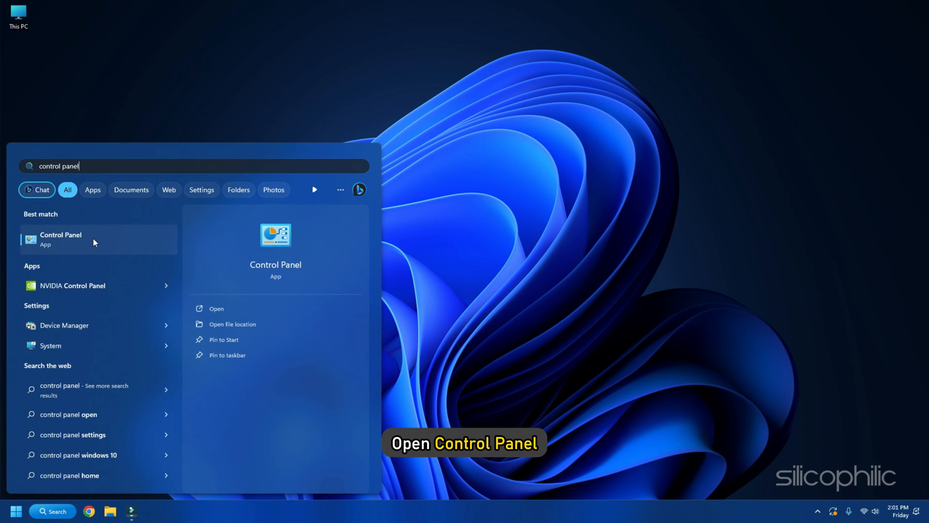
click(60, 239)
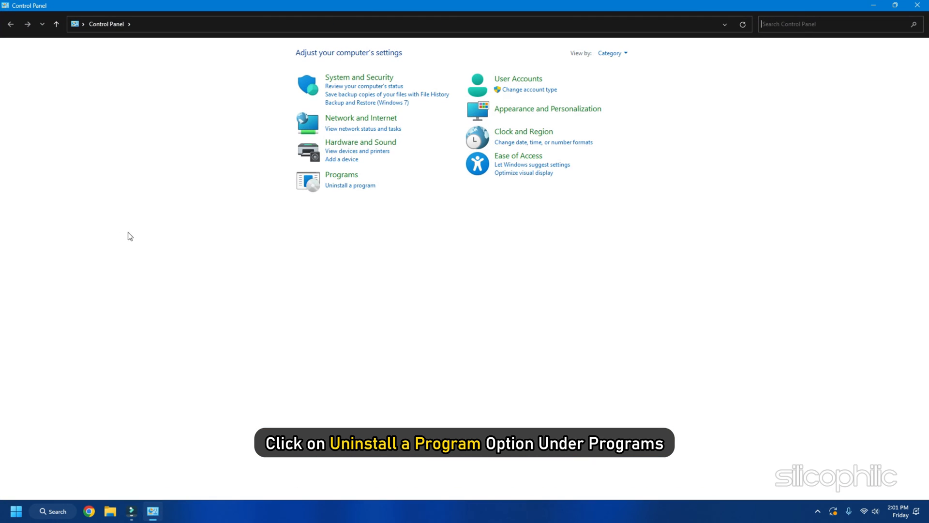
click(350, 185)
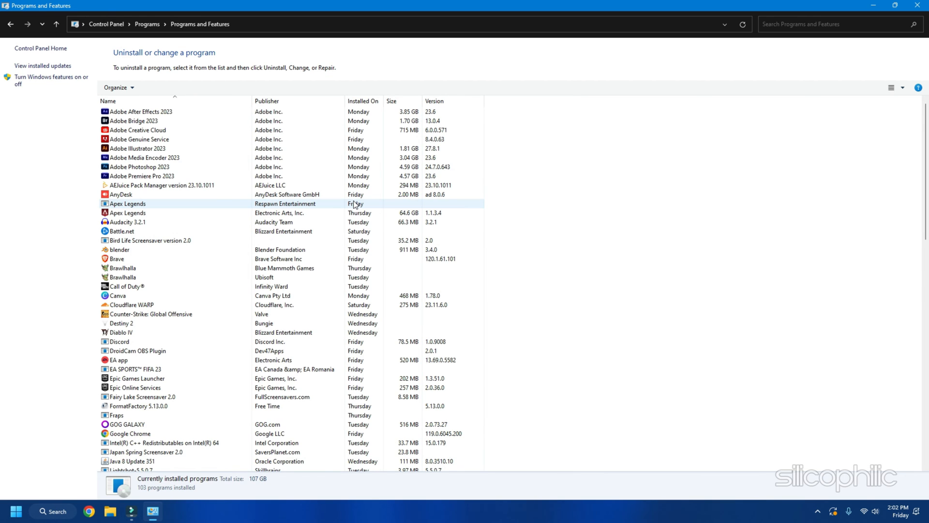
scroll(down, 3)
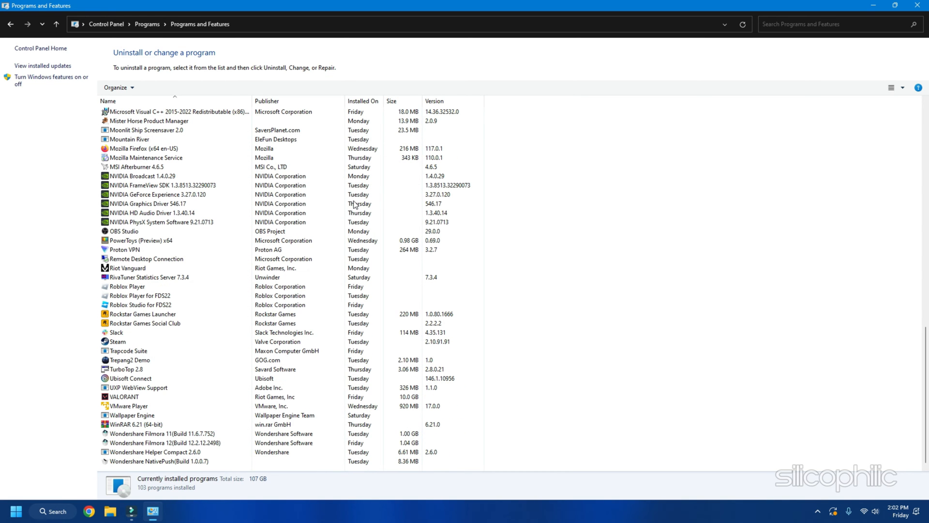
- Uninstall VALORANT, then start its fresh installation from the Riot Client dialog
click(125, 397)
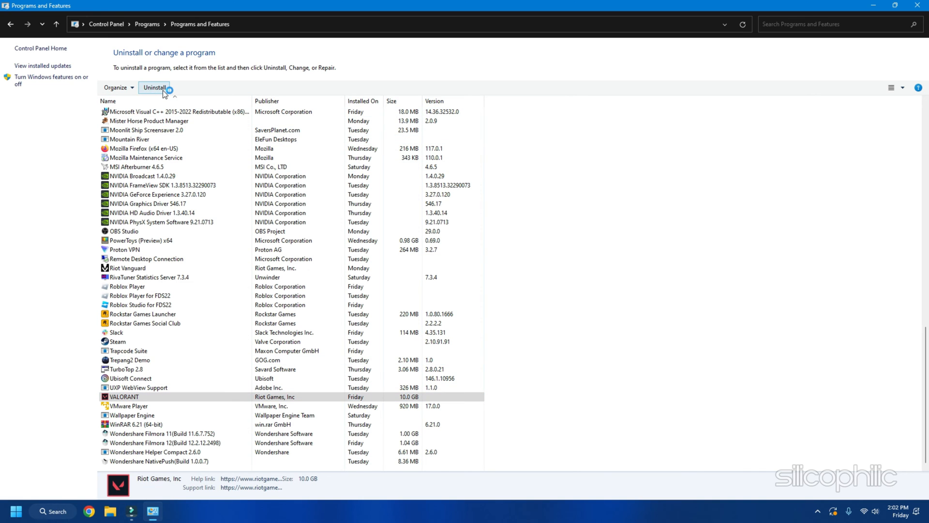
click(154, 87)
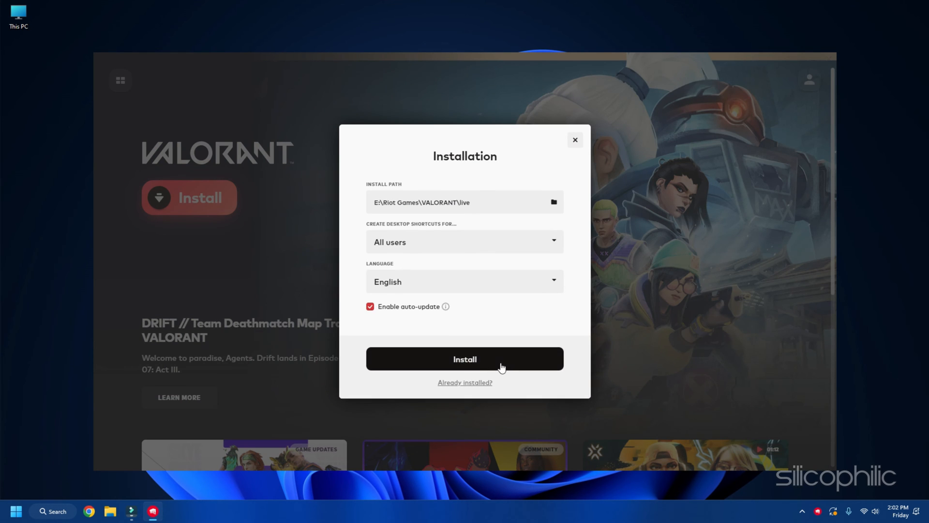
click(465, 358)
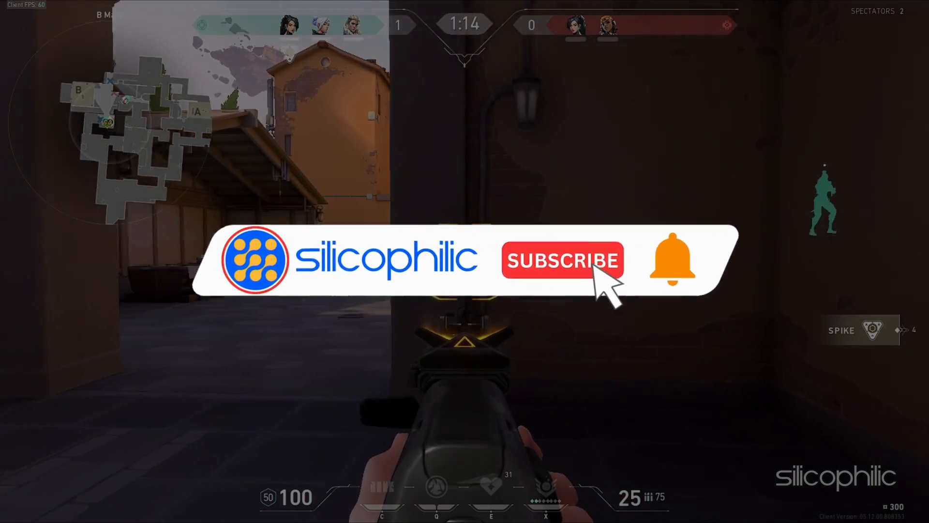
click(561, 261)
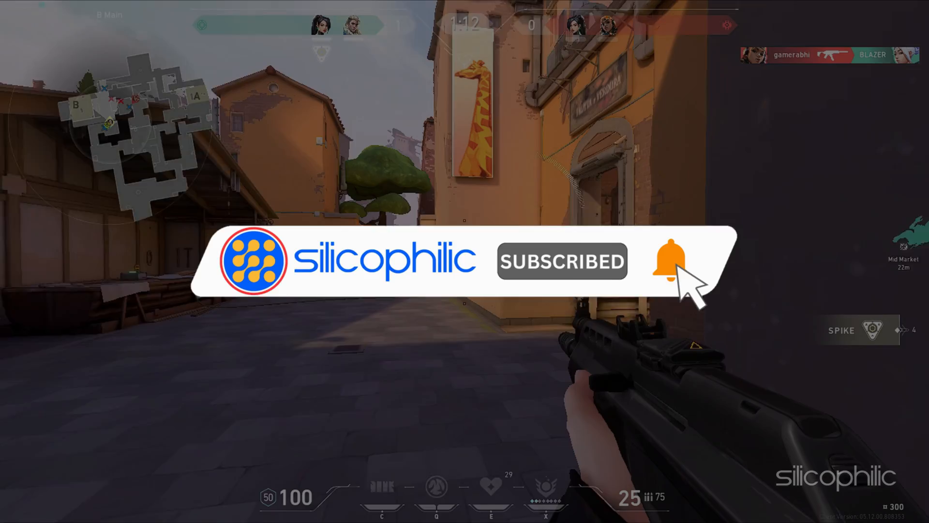